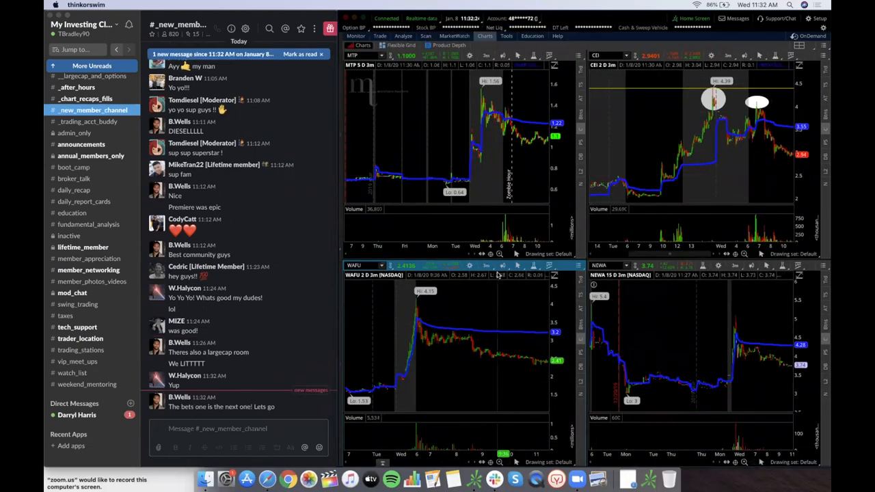
pyautogui.moveTo(372, 325)
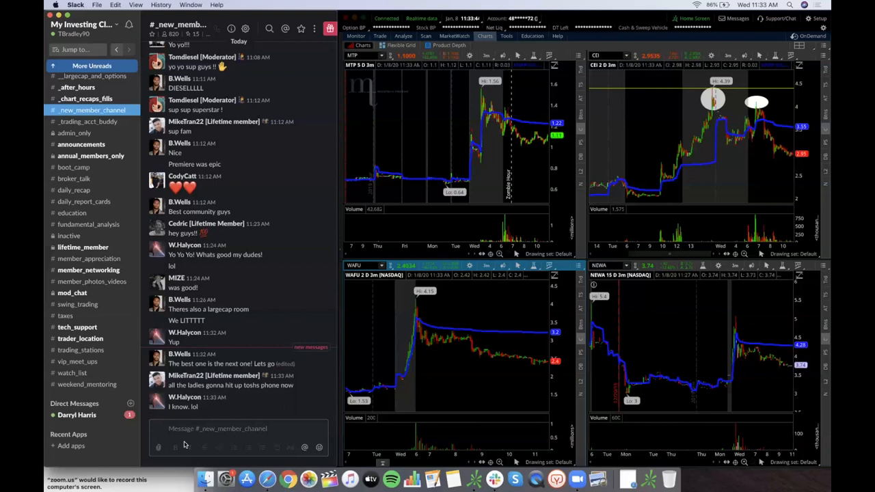
pyautogui.write('97')
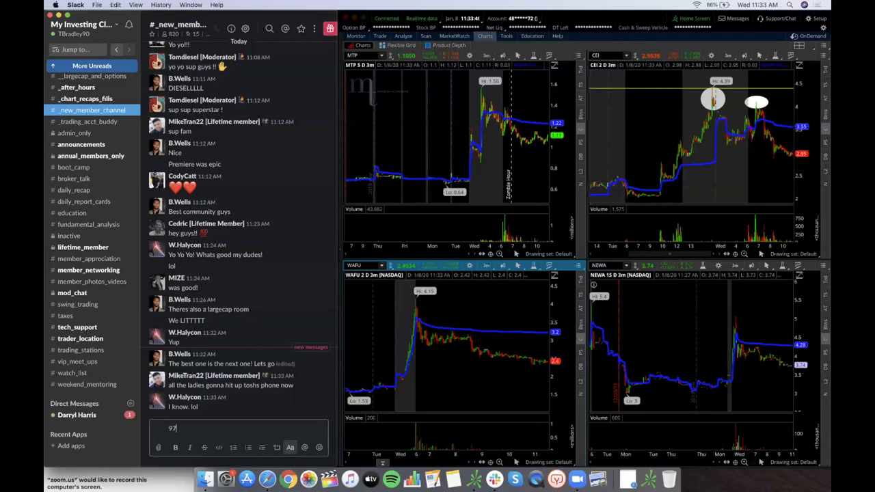
pyautogui.write('3')
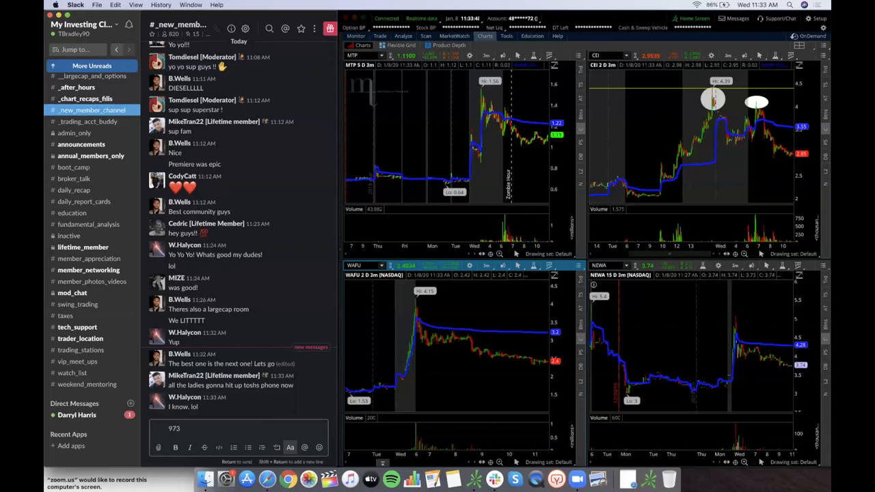
pyautogui.write('506')
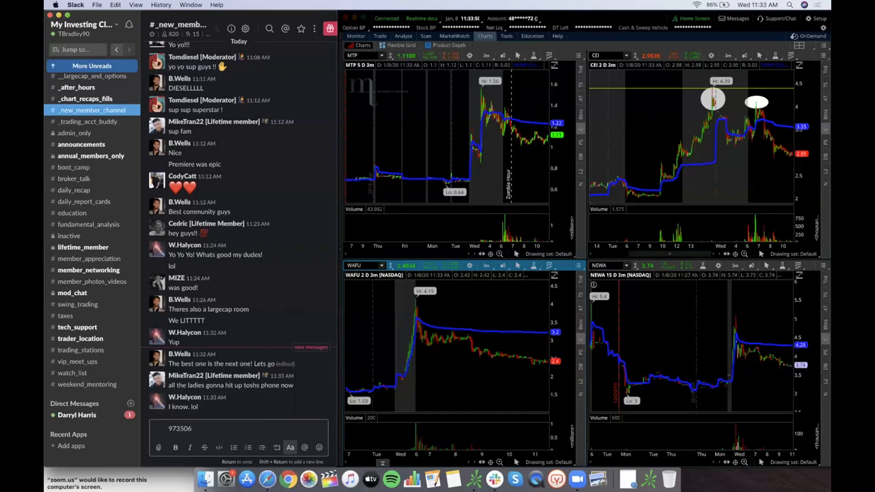
pyautogui.write('98')
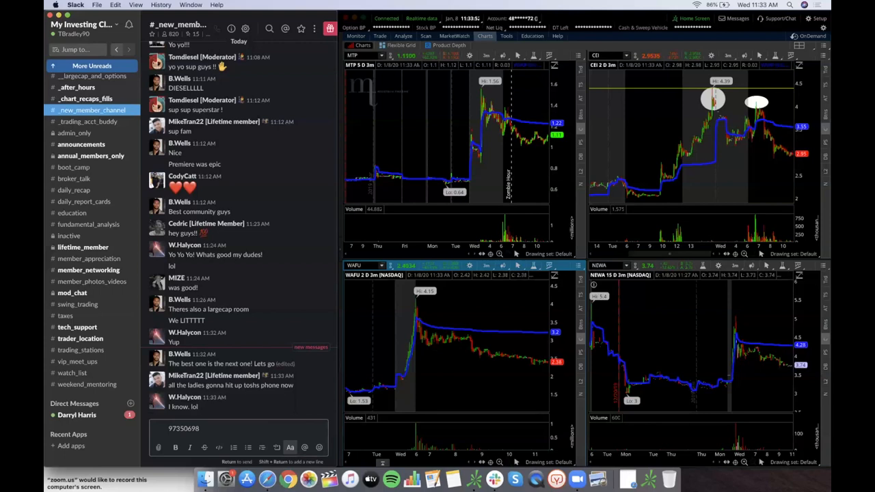
pyautogui.press('Return')
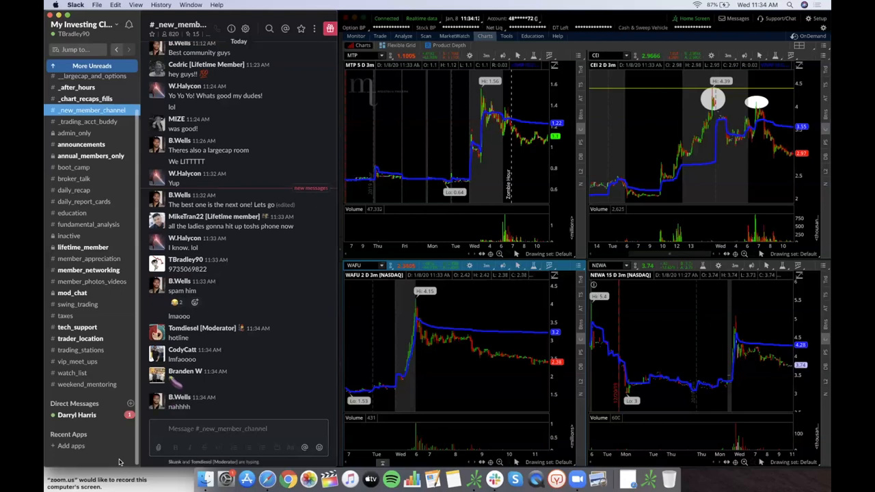
pyautogui.scroll(-3)
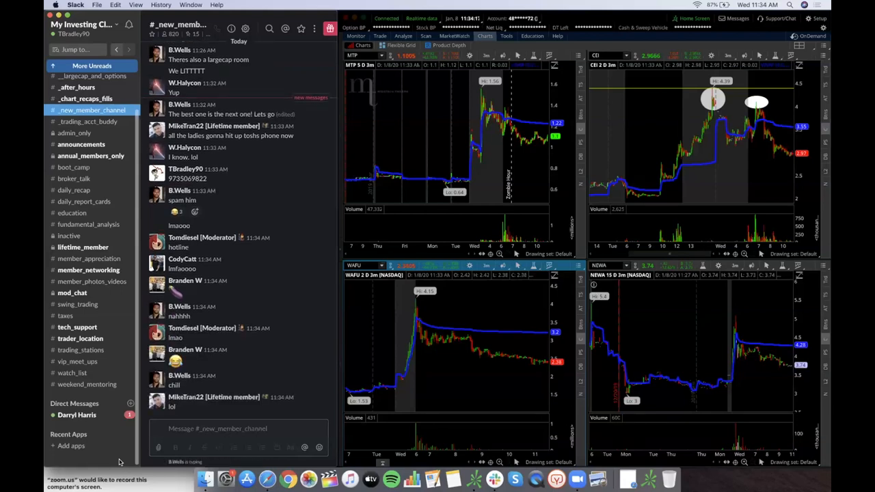
pyautogui.scroll(-3)
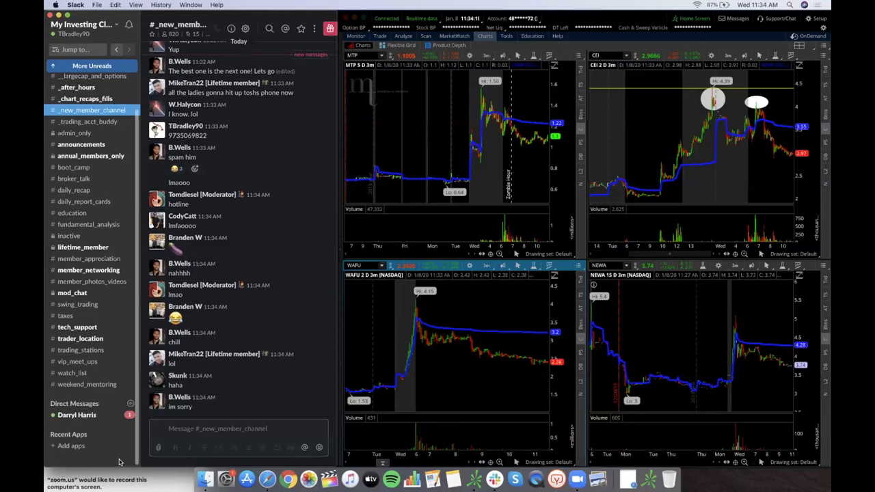
pyautogui.moveTo(47, 486)
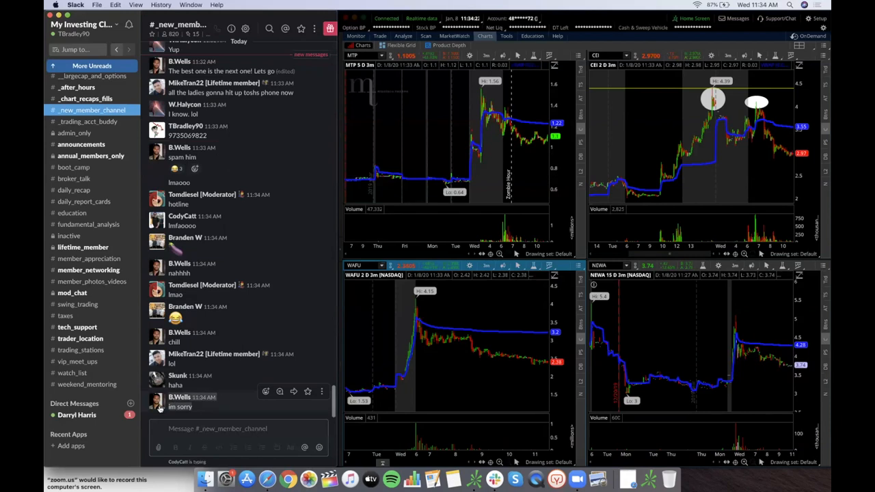
pyautogui.scroll(-3)
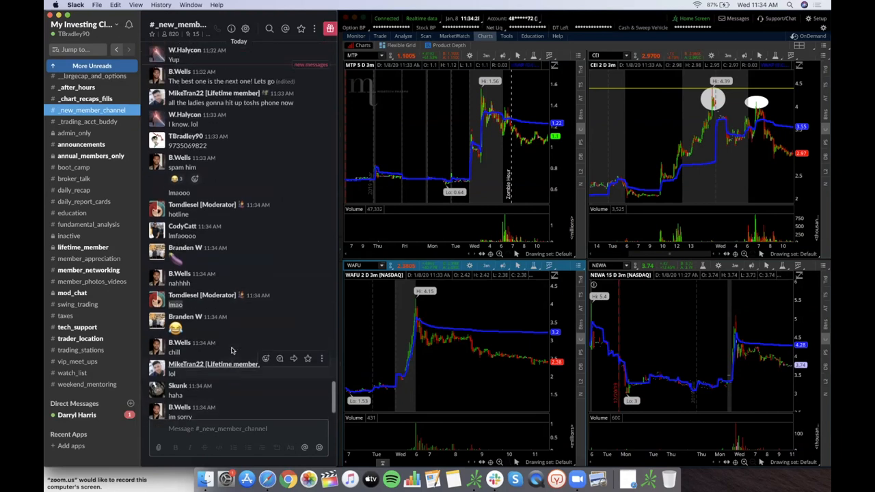
pyautogui.scroll(3)
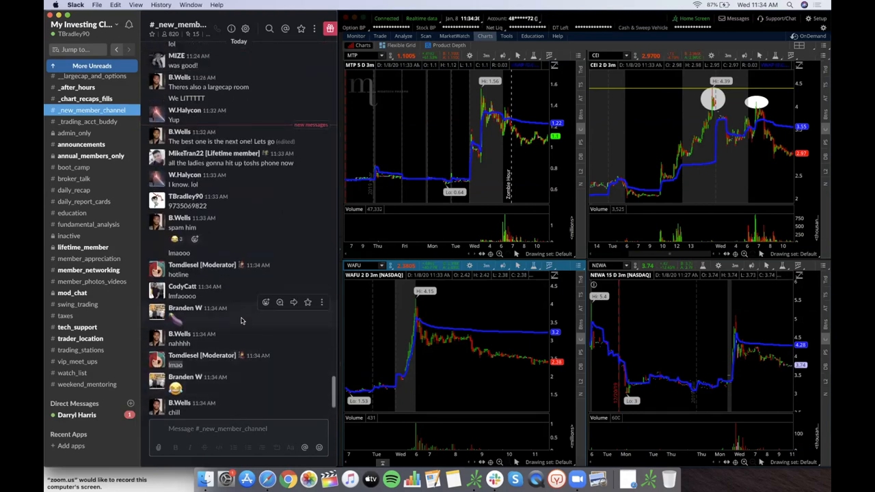
pyautogui.scroll(-3)
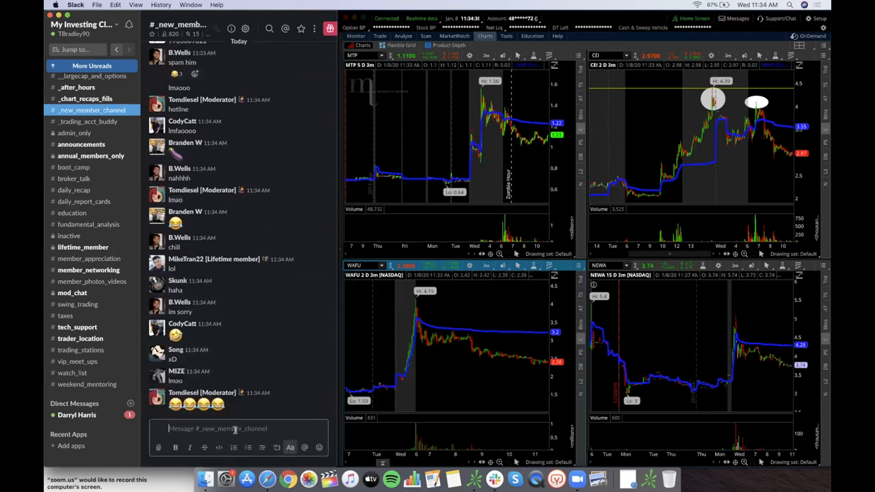
# - Enter the myinvestingclub.co link into the #_new_member_channel message box
pyautogui.write('myinvesting')
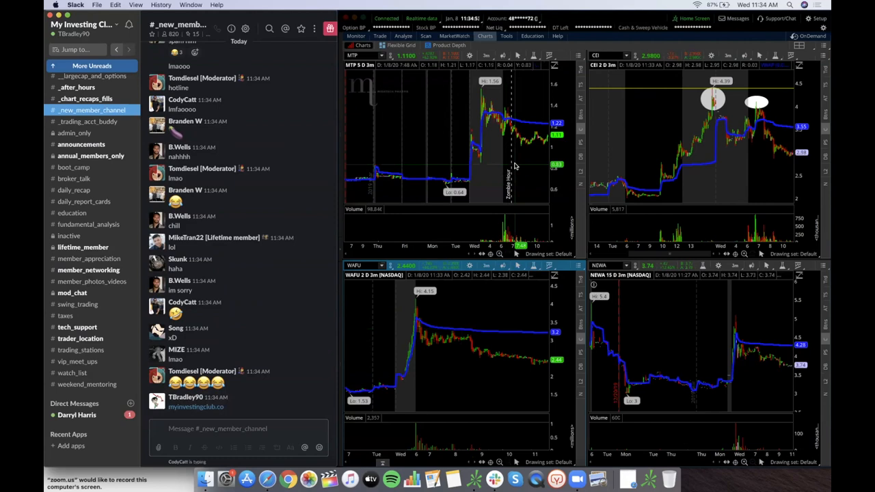
pyautogui.moveTo(458, 126)
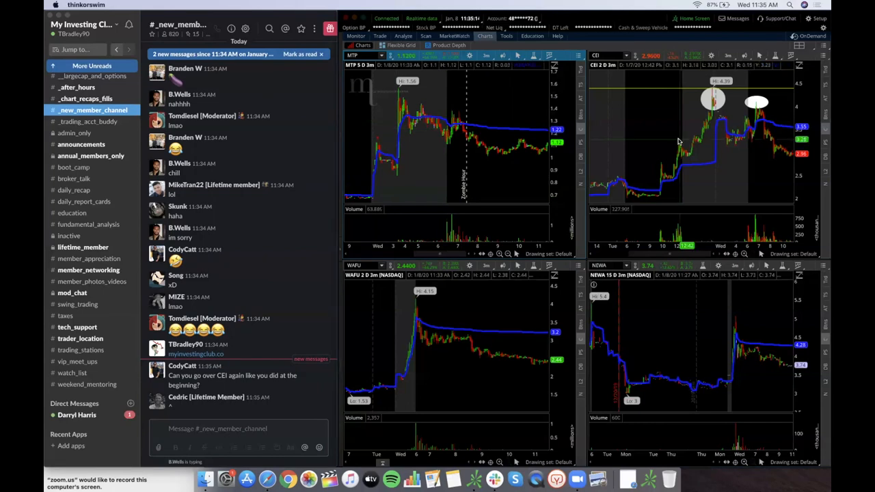
pyautogui.moveTo(358, 136)
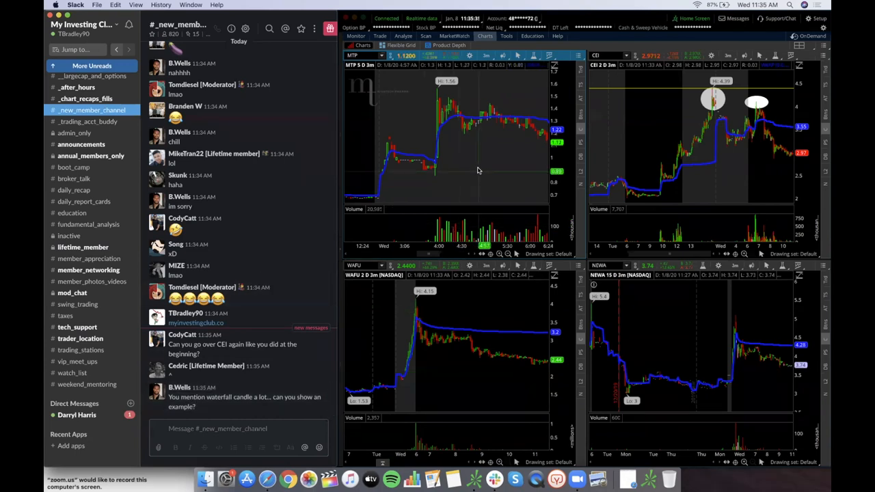
pyautogui.moveTo(481, 162)
pyautogui.write('YUMA')
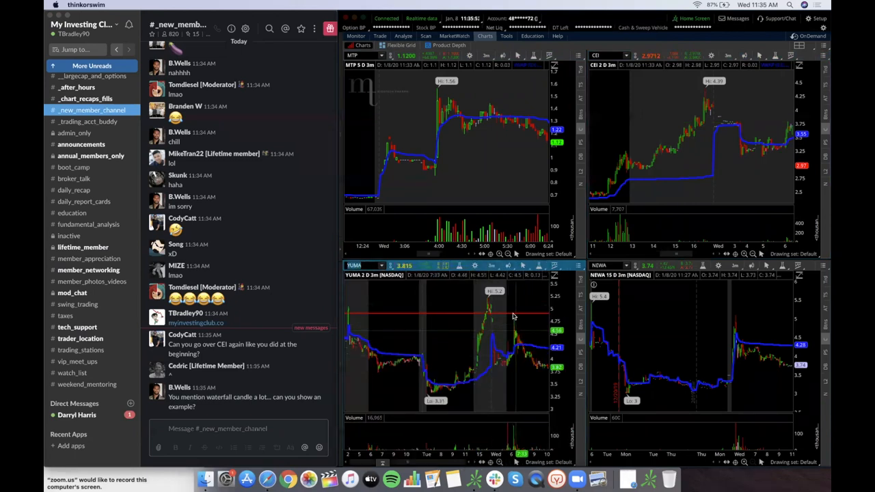
pyautogui.rightClick(513, 316)
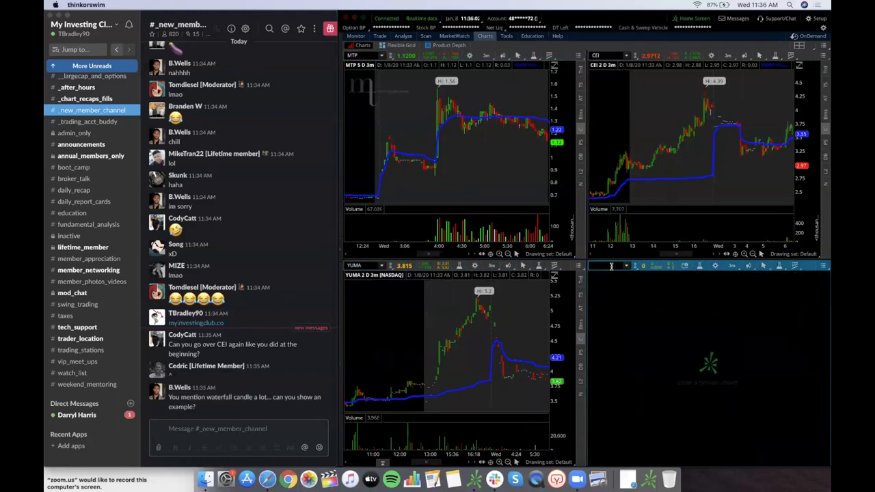
pyautogui.moveTo(622, 286)
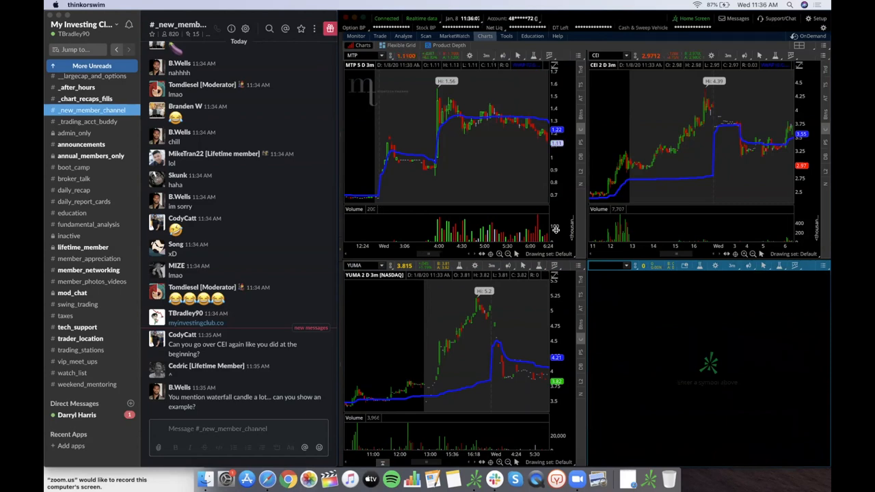
pyautogui.moveTo(470, 227)
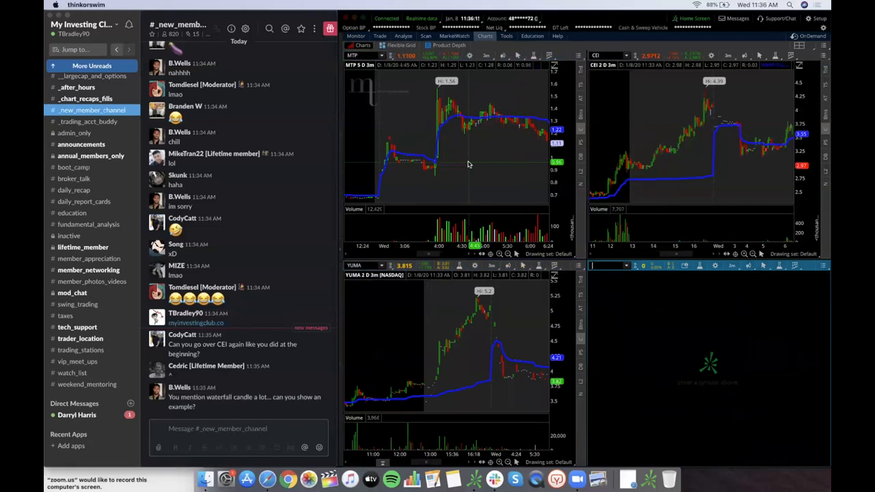
pyautogui.moveTo(484, 106)
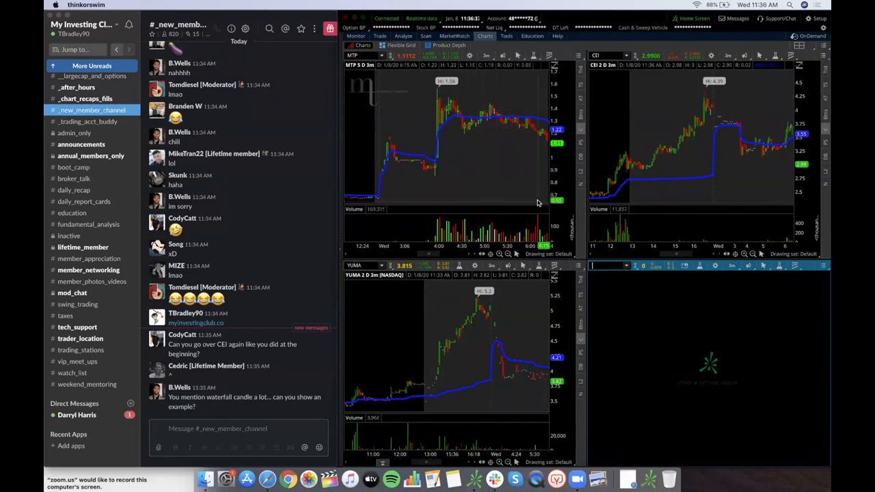
pyautogui.moveTo(537, 203)
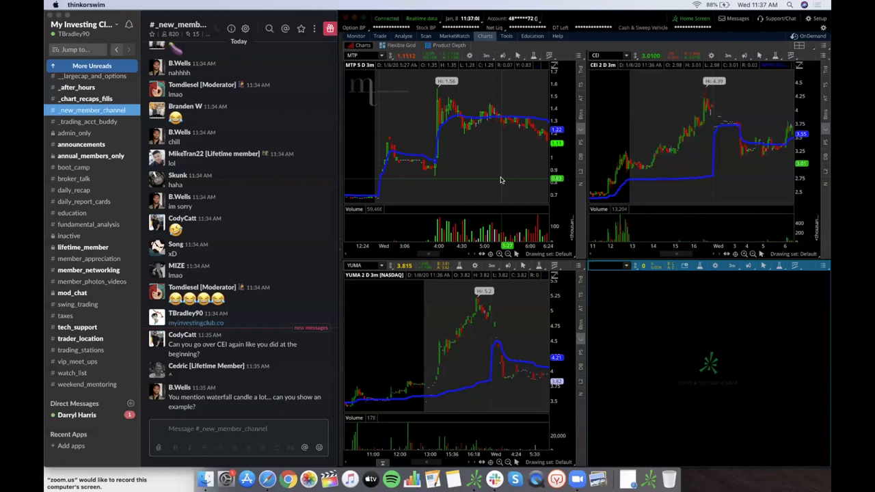
pyautogui.moveTo(543, 138)
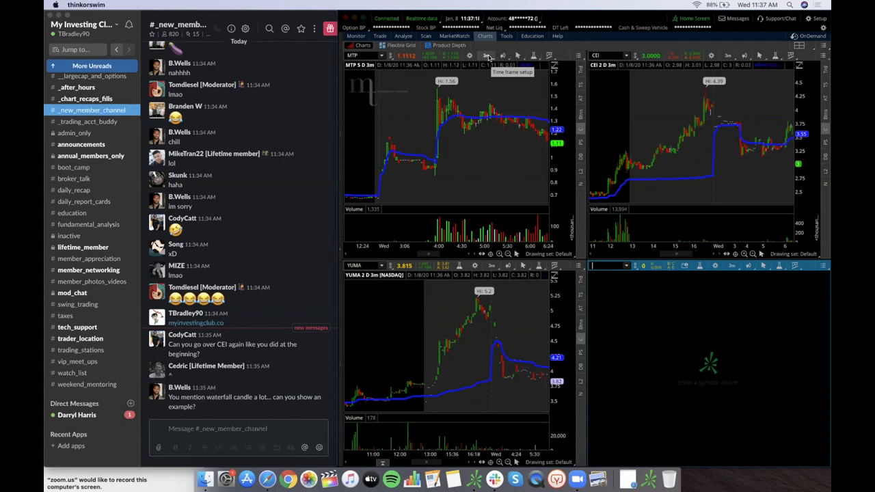
pyautogui.moveTo(453, 189)
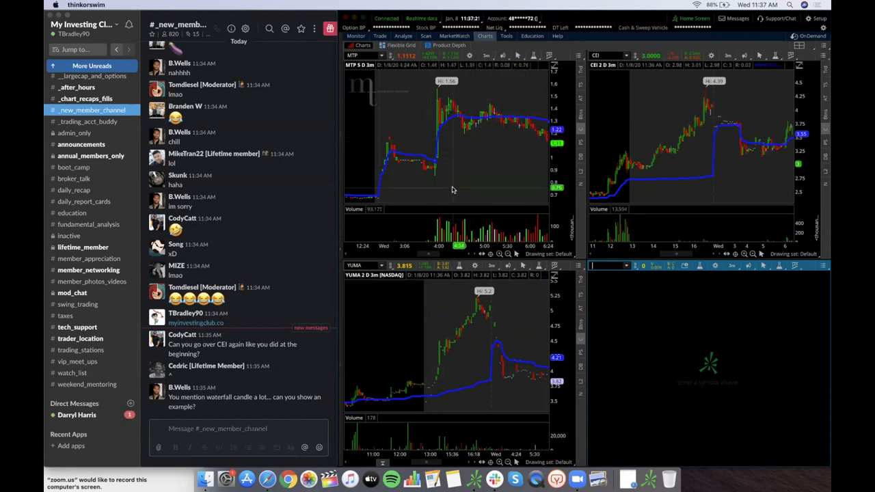
pyautogui.moveTo(499, 125)
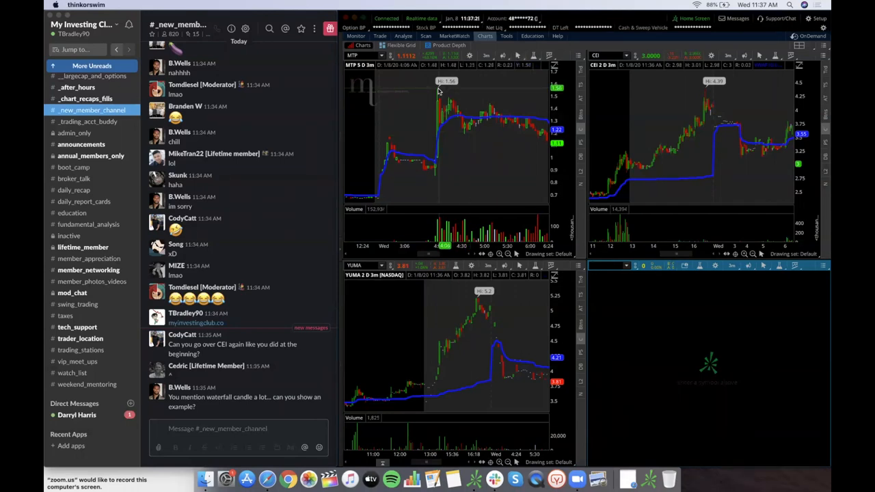
pyautogui.moveTo(498, 108)
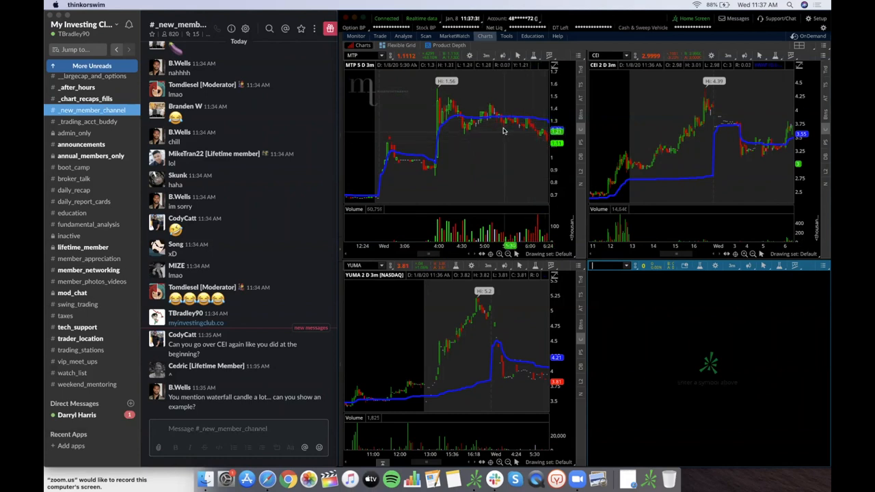
pyautogui.click(518, 56)
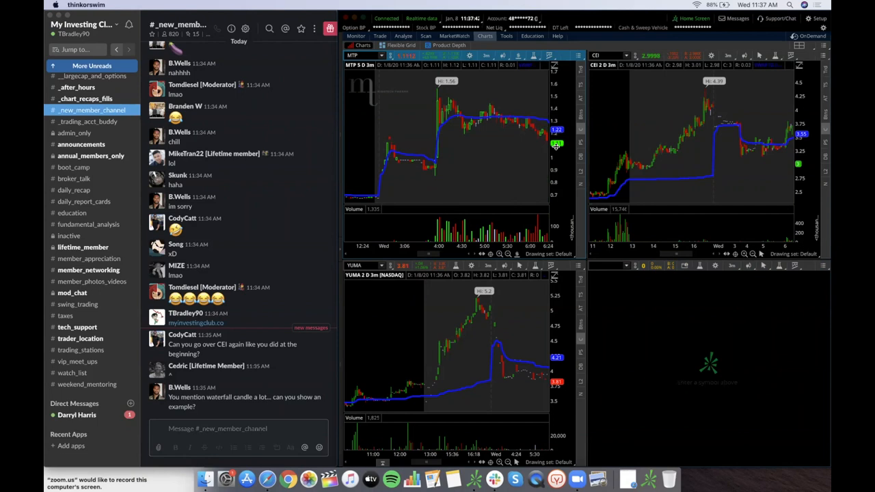
pyautogui.moveTo(537, 93)
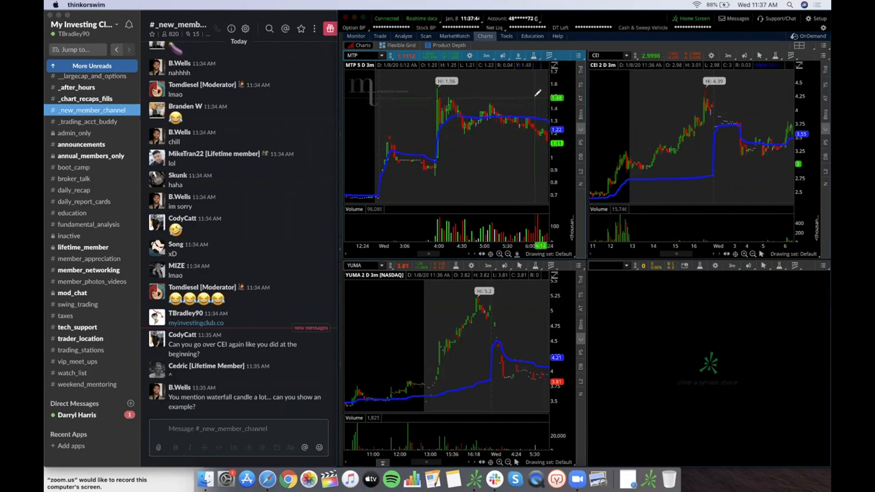